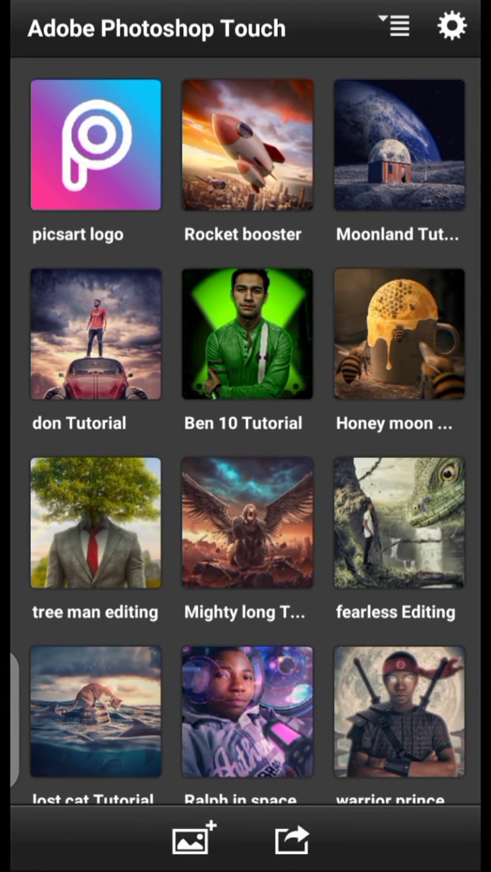
- Set Maximum Import Resolution to 12 Megapixel (4000 x 3000) and return to projects
{"action": "scroll", "scroll_direction": "down", "scroll_amount": 3}
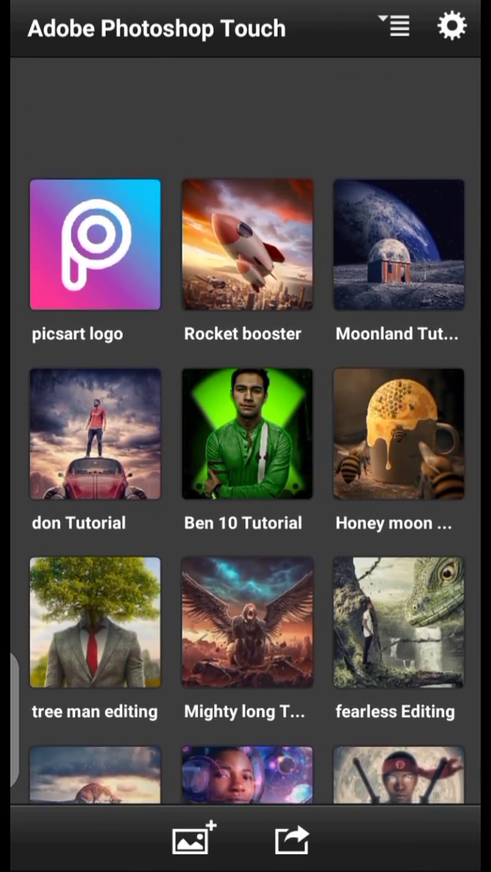
{"action": "scroll", "scroll_direction": "up", "scroll_amount": 3}
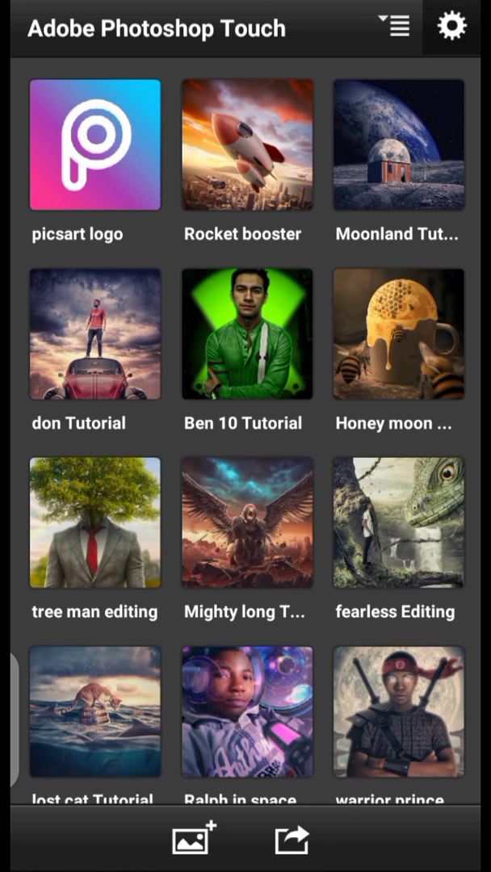
{"action": "left_click", "coordinate": [452, 27]}
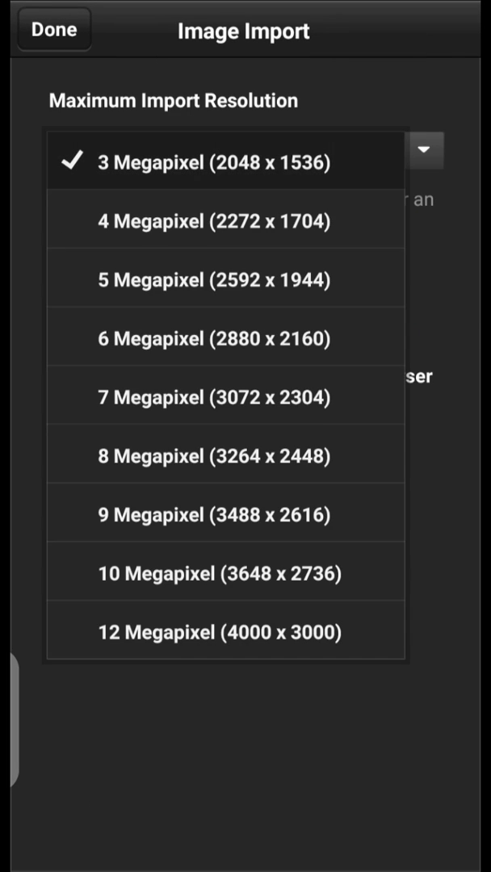
{"action": "left_click", "coordinate": [225, 632]}
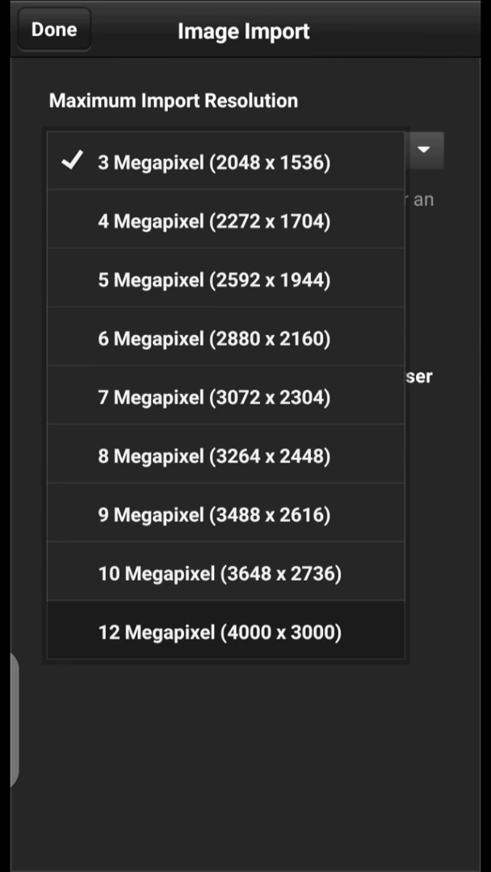
{"action": "left_click", "coordinate": [226, 633]}
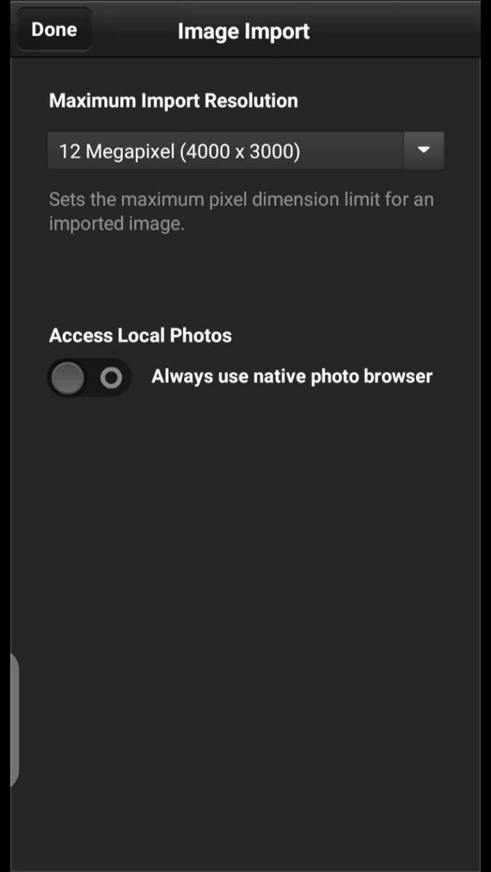
{"action": "left_click", "coordinate": [53, 30]}
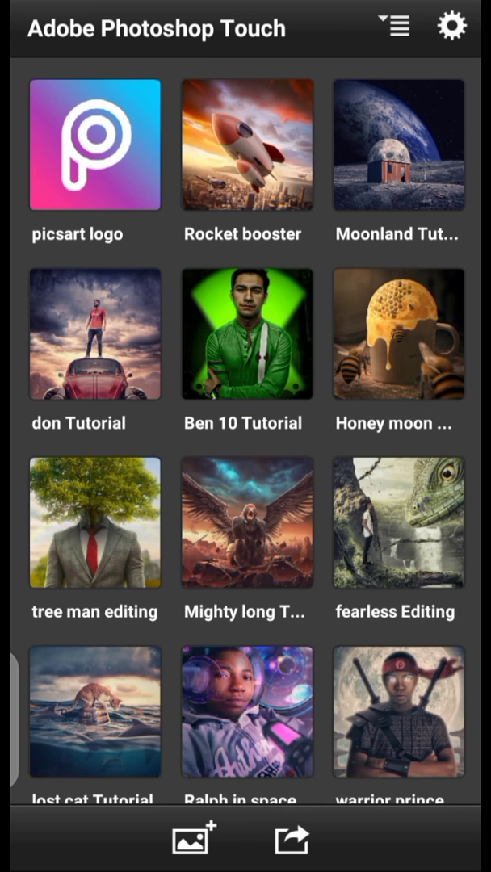
- Create a new project from the jef-wu-sketch forest photo in the Photo Library
{"action": "left_click", "coordinate": [194, 838]}
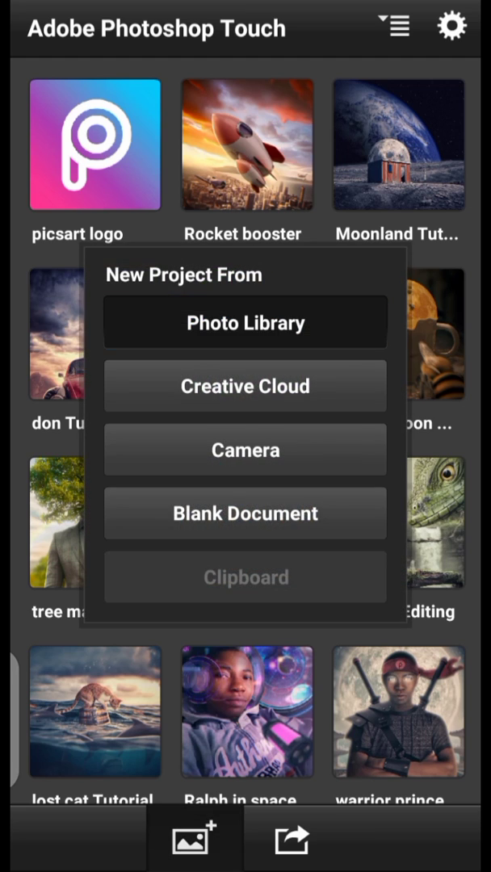
{"action": "left_click", "coordinate": [244, 386]}
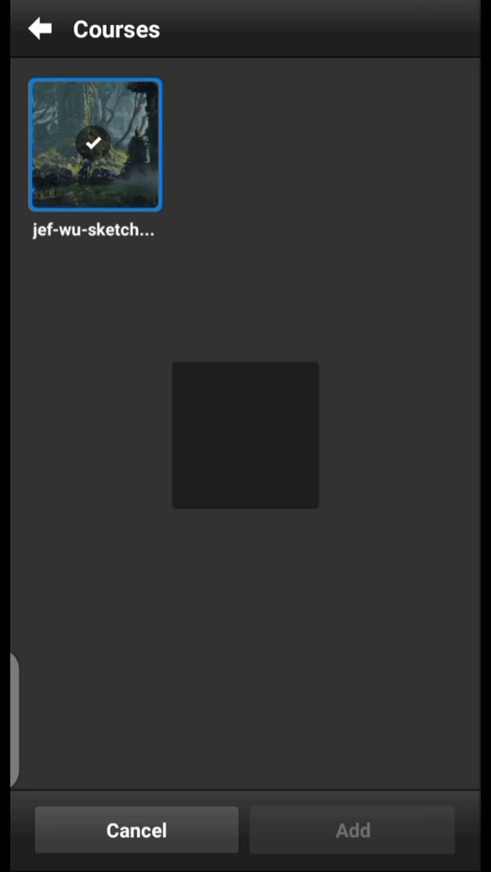
{"action": "left_click", "coordinate": [353, 830]}
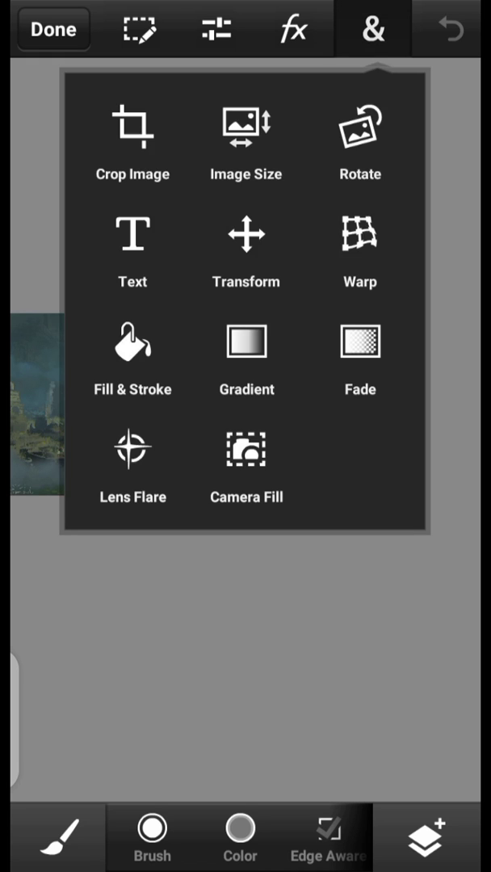
{"action": "left_click", "coordinate": [245, 130]}
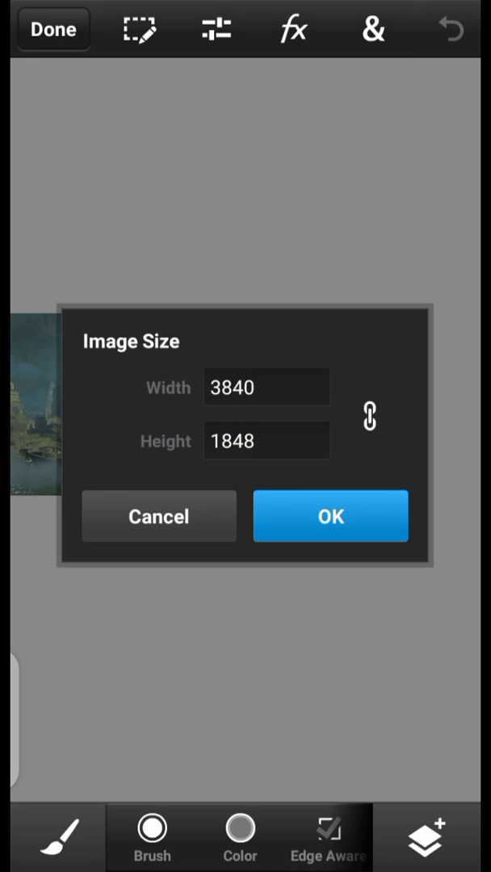
{"action": "left_click", "coordinate": [267, 387]}
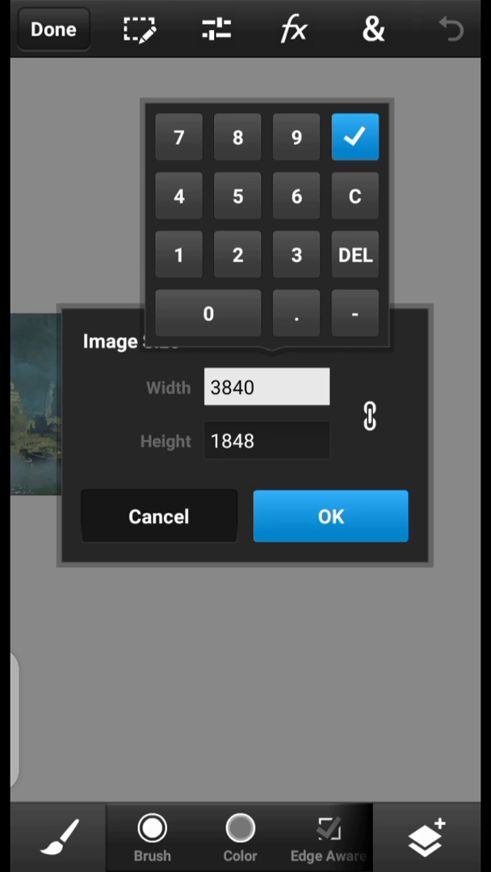
{"action": "left_click", "coordinate": [330, 516]}
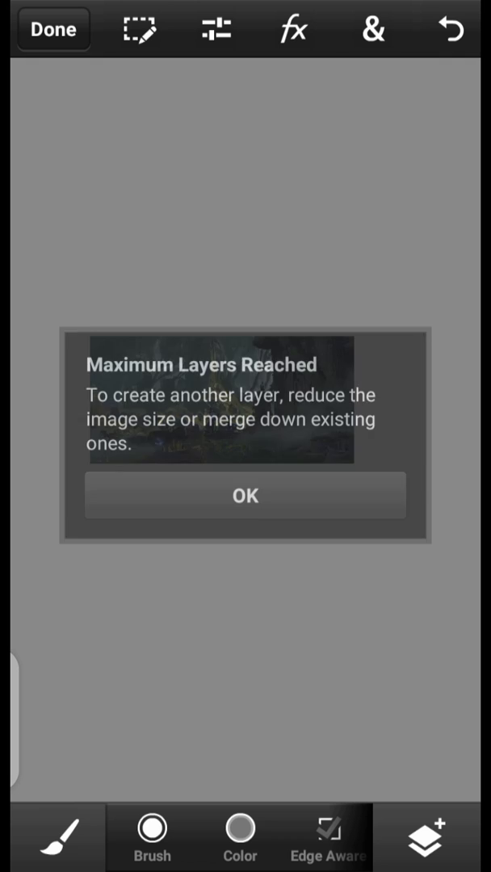
{"action": "left_click", "coordinate": [245, 495]}
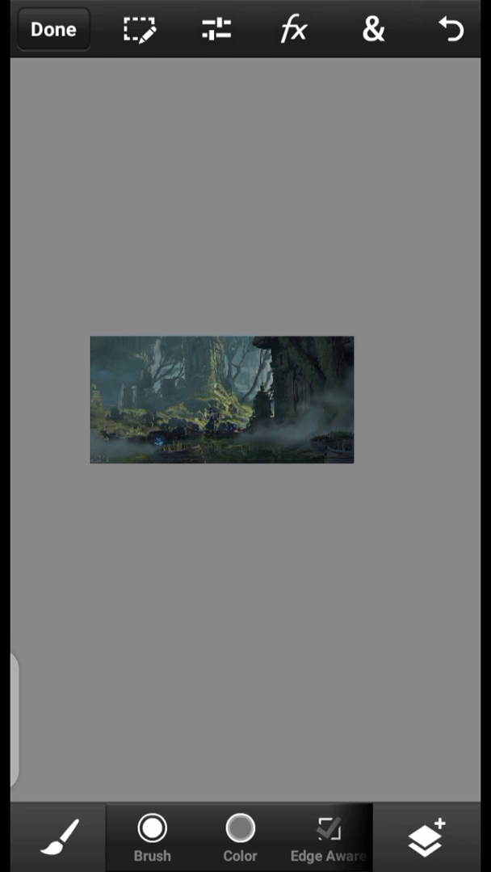
{"action": "left_click", "coordinate": [372, 29]}
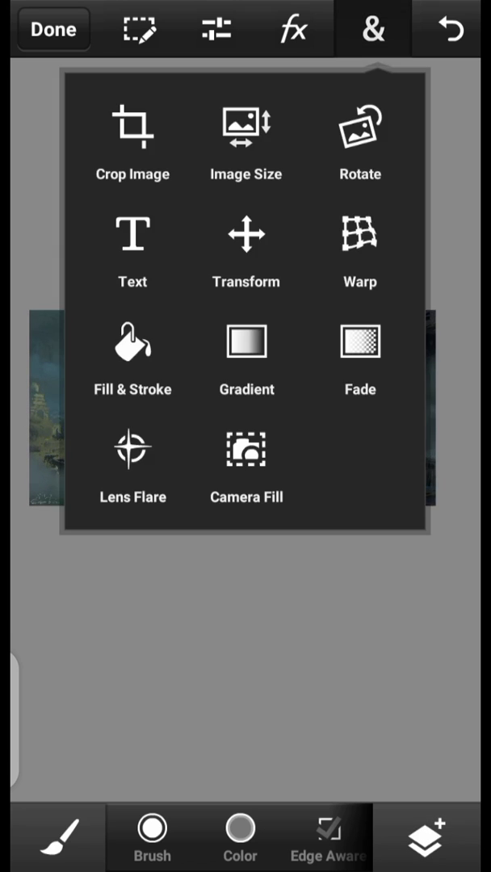
- Resize the forest image to 2000 px width, keeping proportions
{"action": "left_click", "coordinate": [246, 129]}
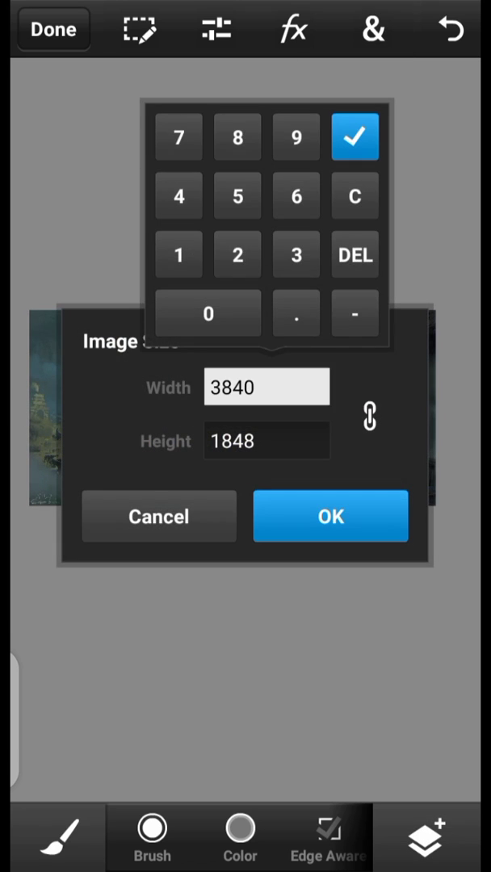
{"action": "left_click", "coordinate": [355, 136]}
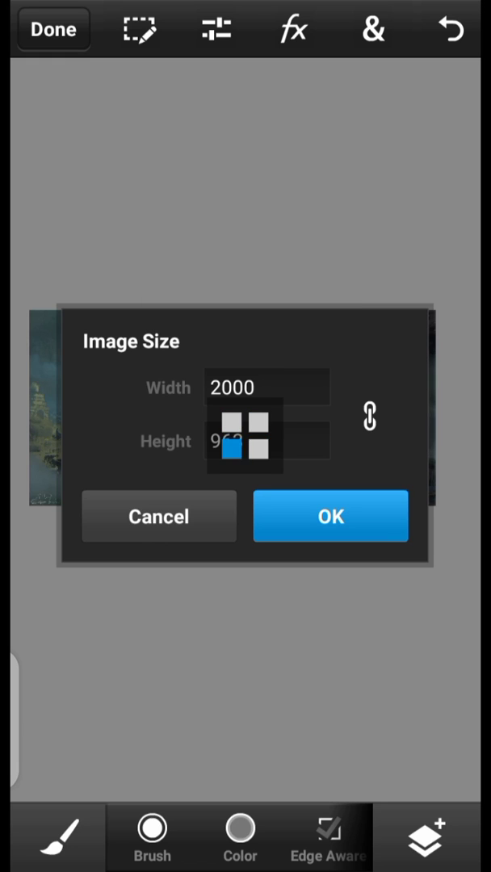
{"action": "left_click", "coordinate": [331, 516]}
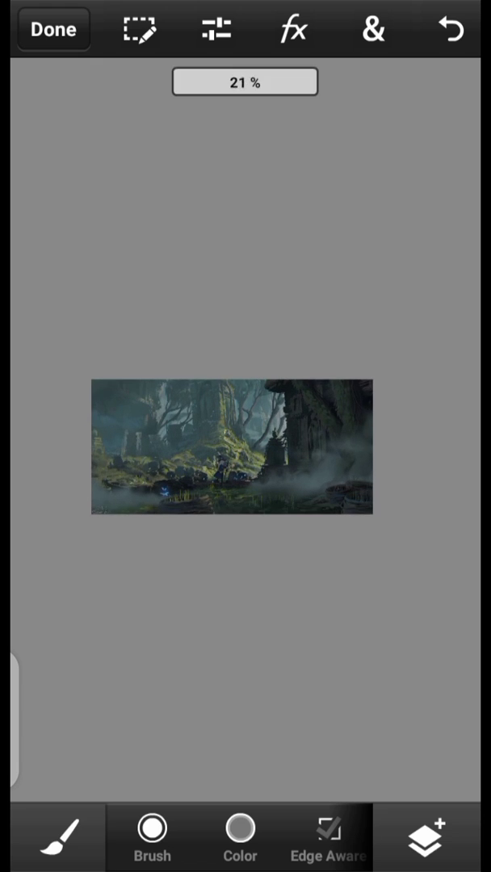